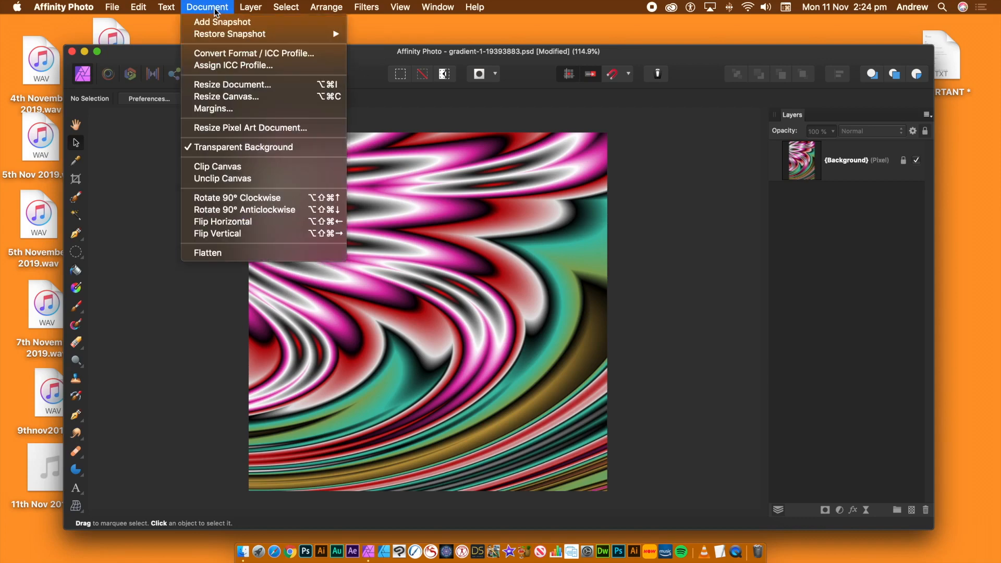
Step: Check the document size, then bring up the View options to turn on the grid
left_click(232, 84)
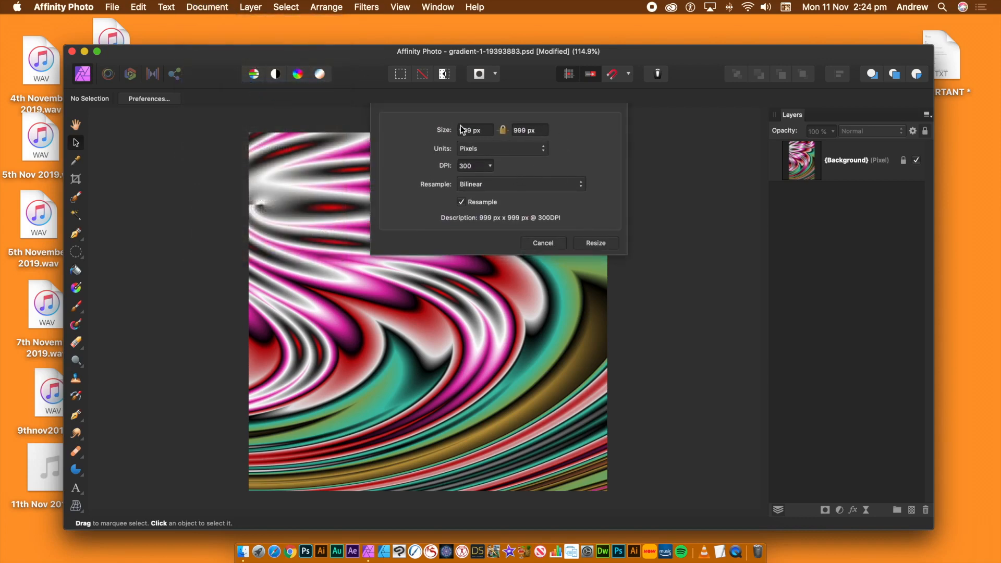
left_click(542, 243)
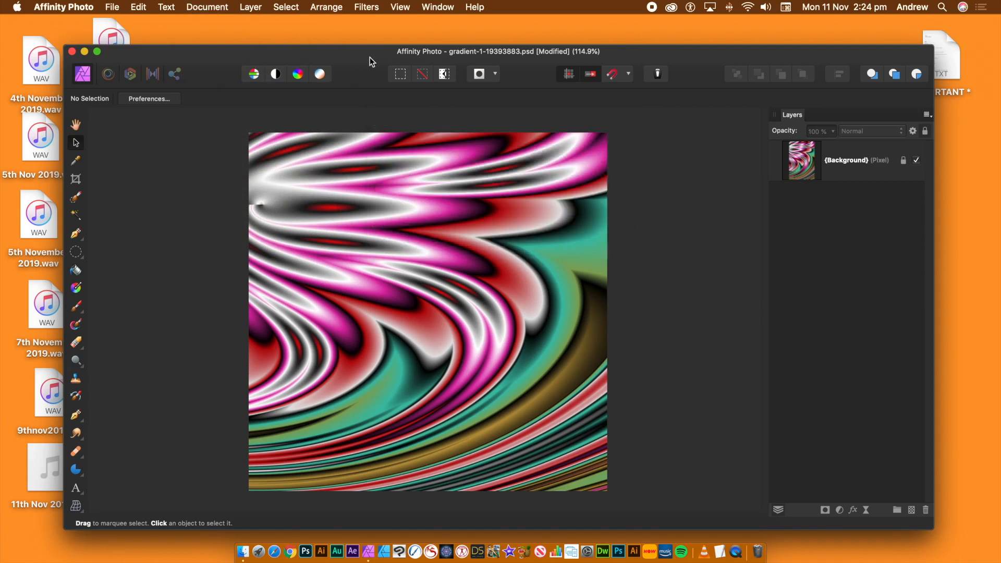
mouse_move(379, 529)
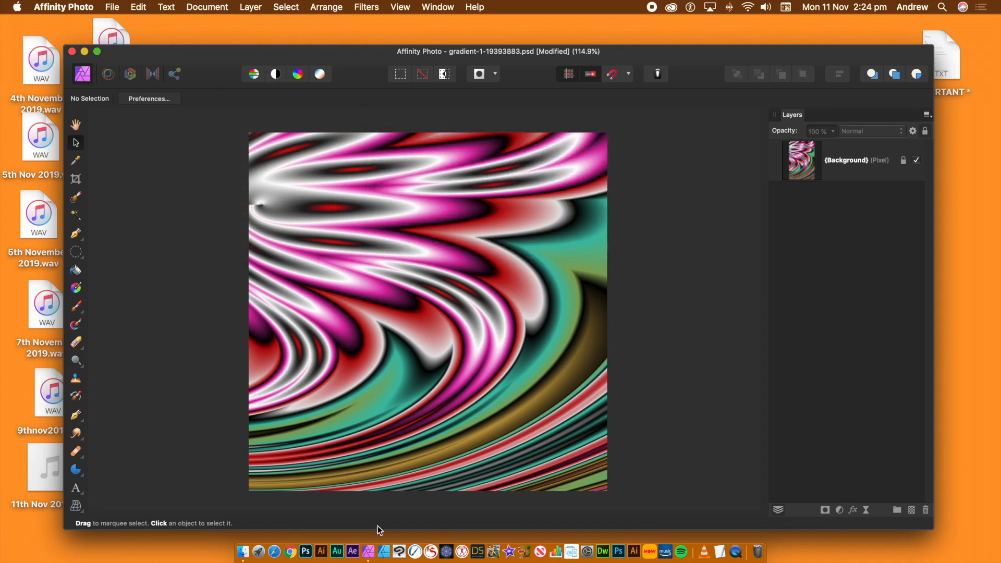
mouse_move(65, 489)
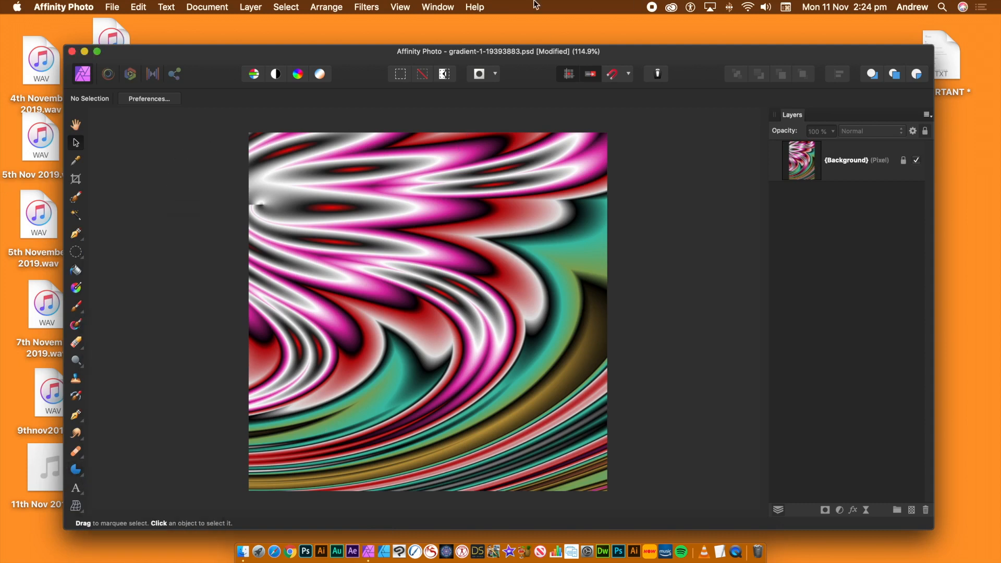
mouse_move(461, 29)
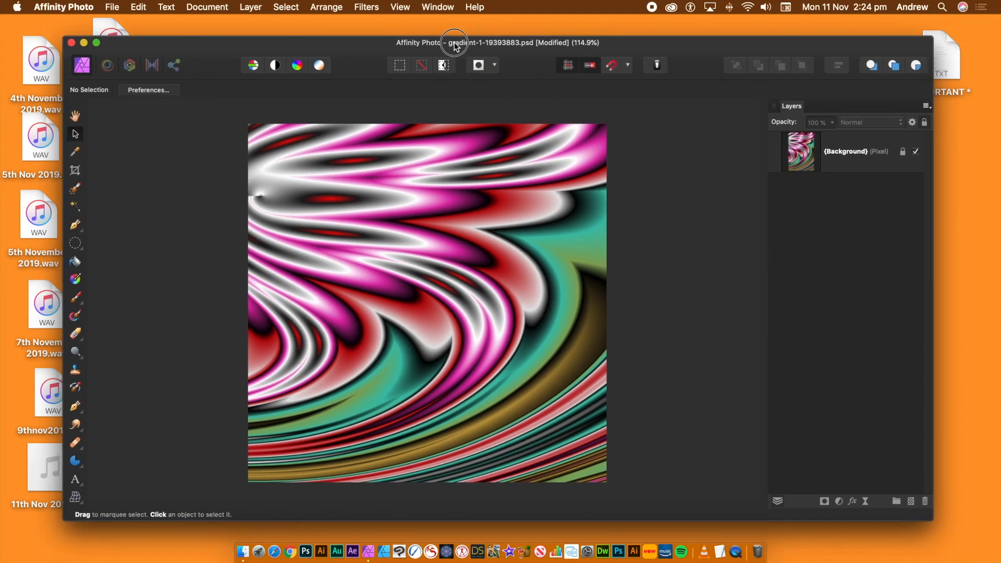
mouse_move(402, 5)
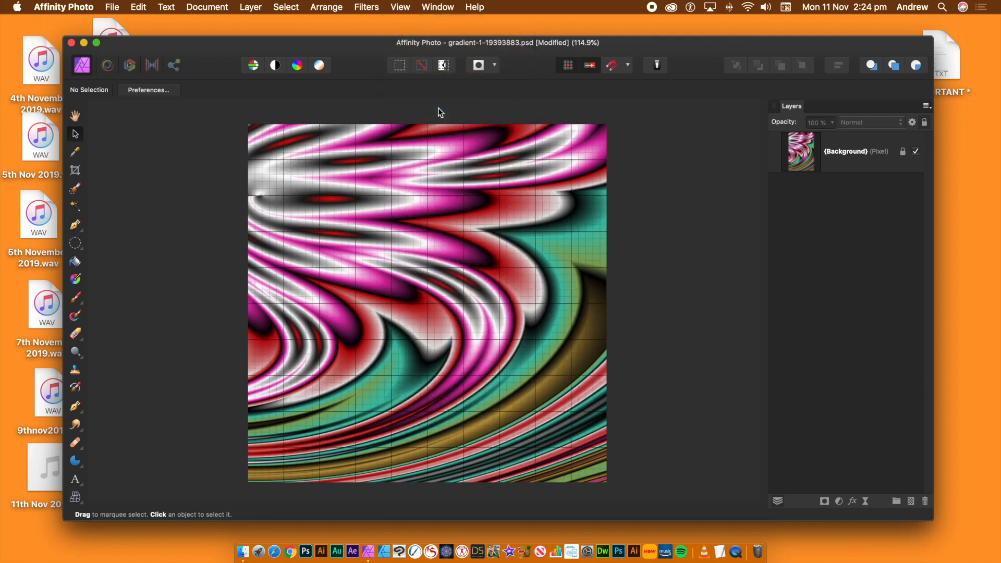
mouse_move(419, 48)
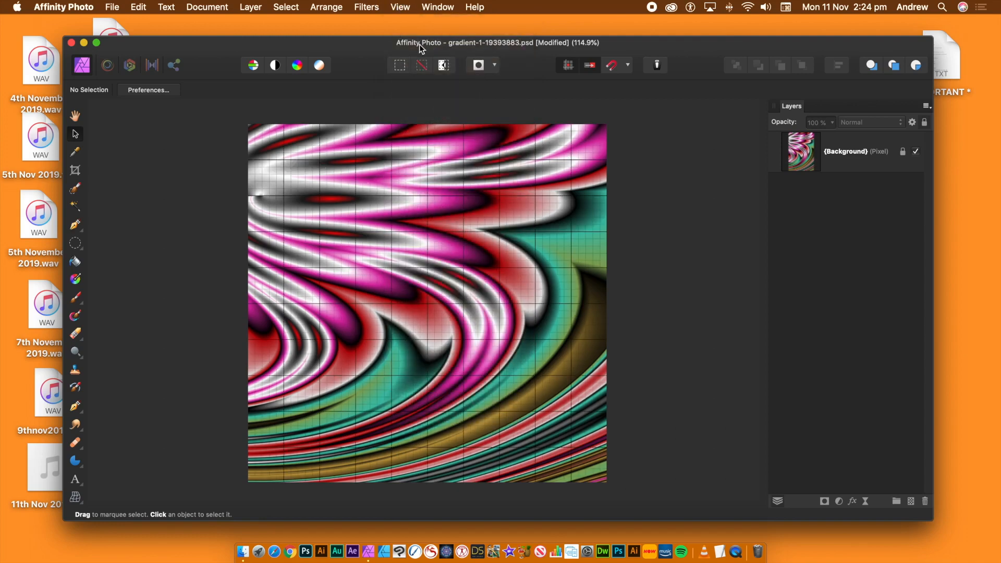
left_click(400, 7)
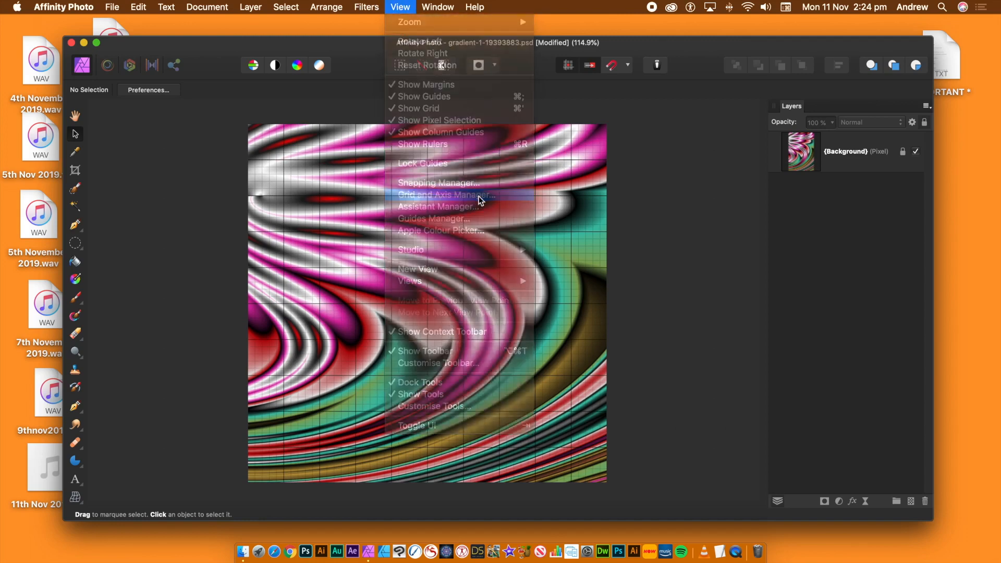
Step: In the Grid and Axis Manager use Advanced mode, non-uniform, with 333 px spacing on both axes
left_click(437, 195)
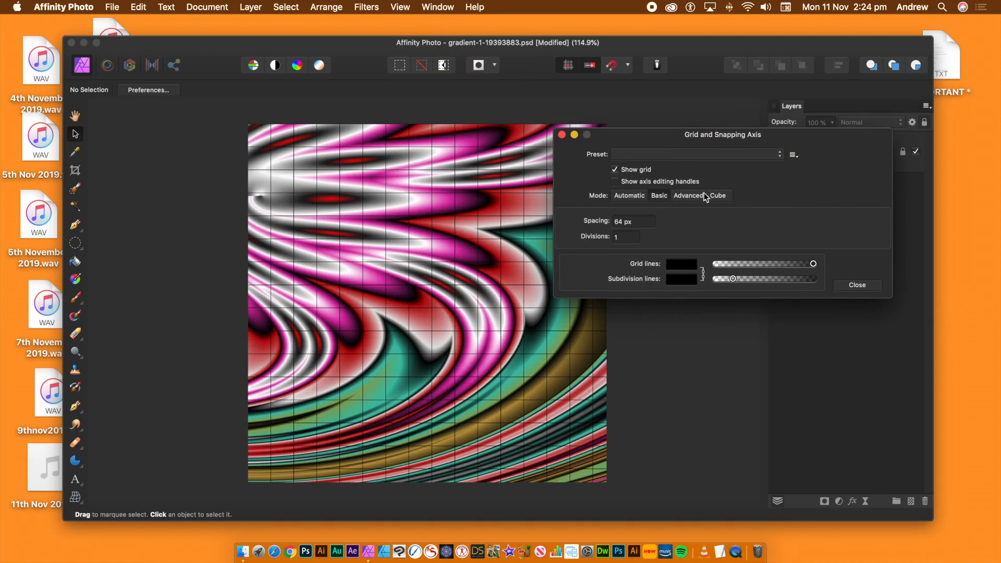
left_click(688, 195)
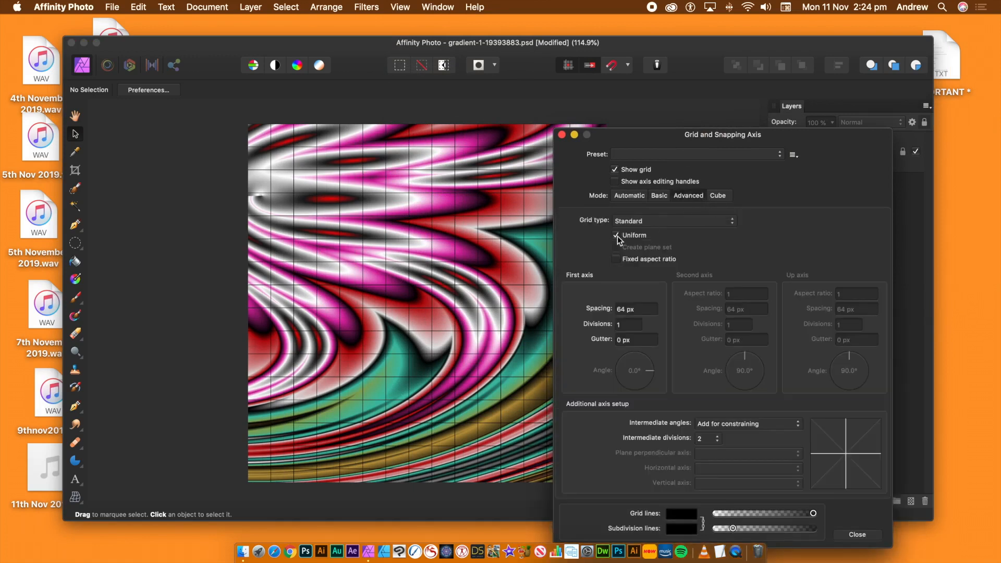
left_click(615, 235)
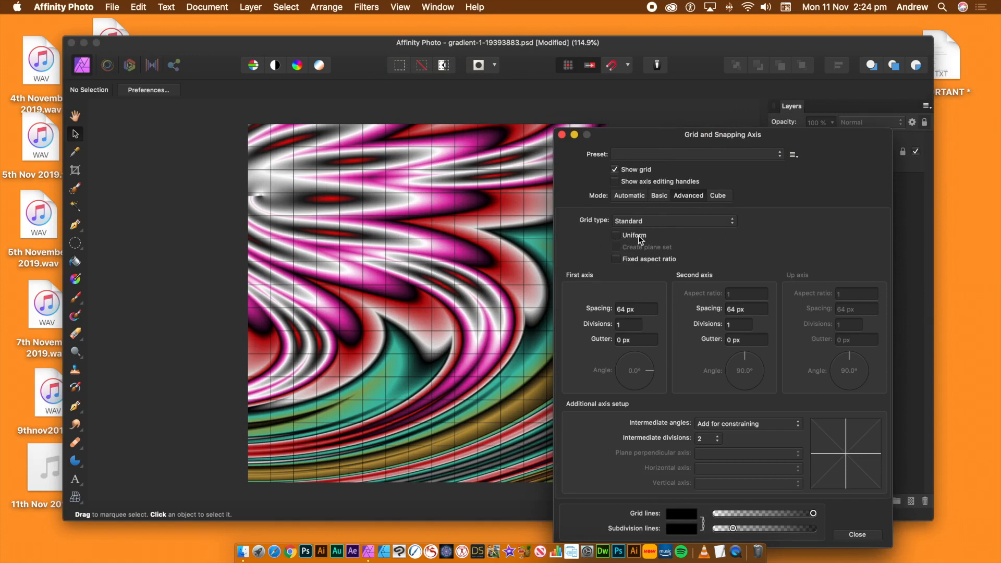
left_click(635, 309)
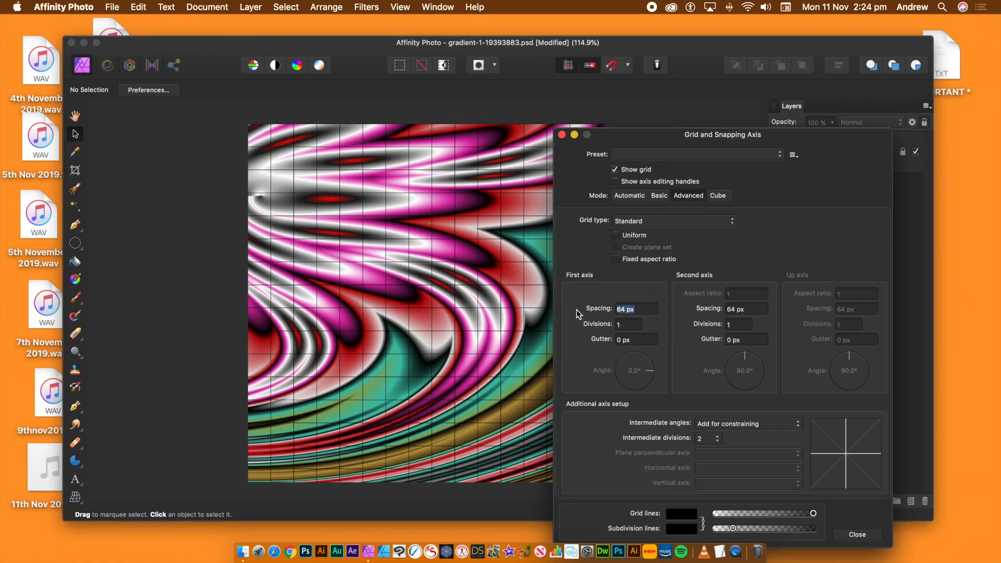
type("333")
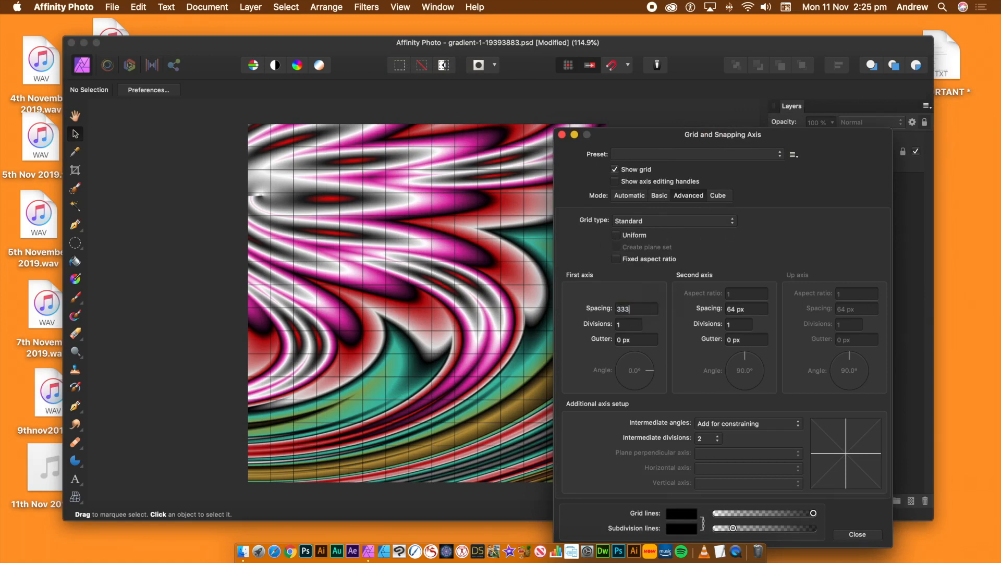
key("Tab")
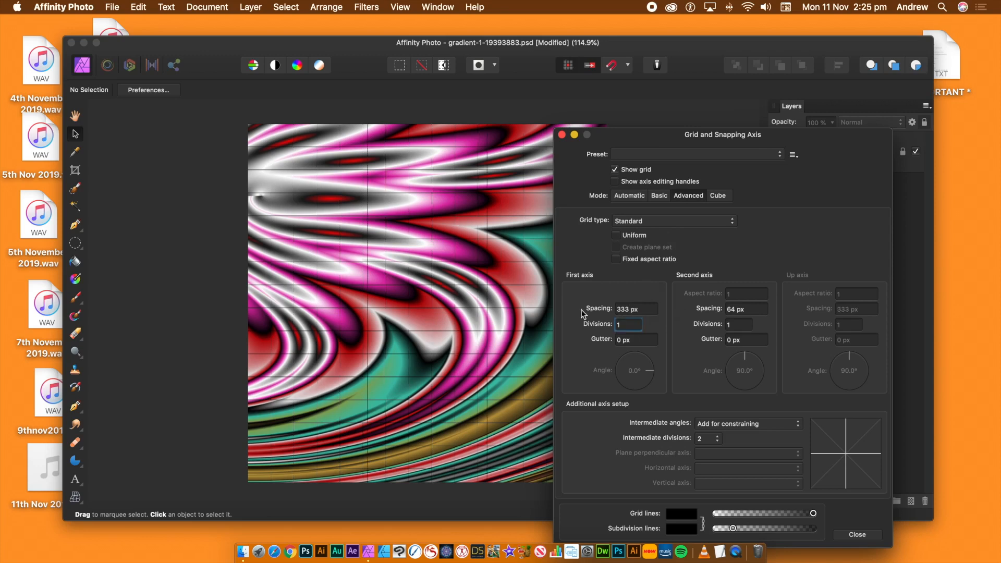
left_click(746, 309)
type("333")
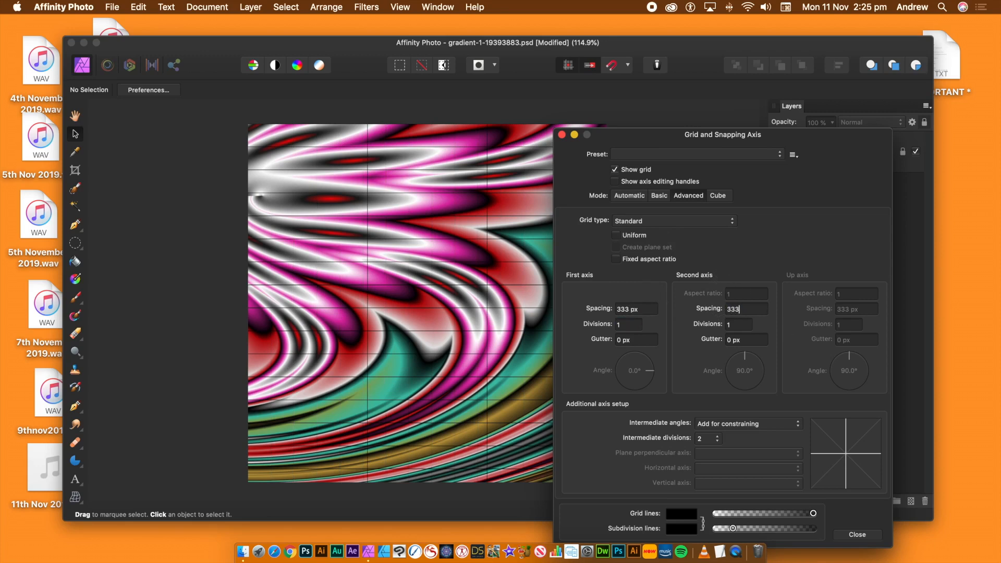
left_click(738, 323)
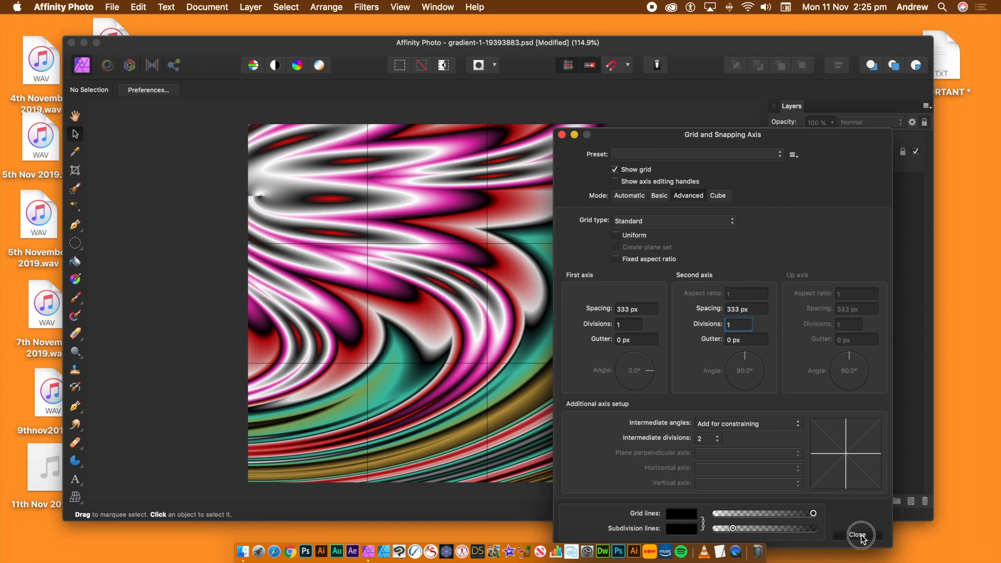
left_click(856, 534)
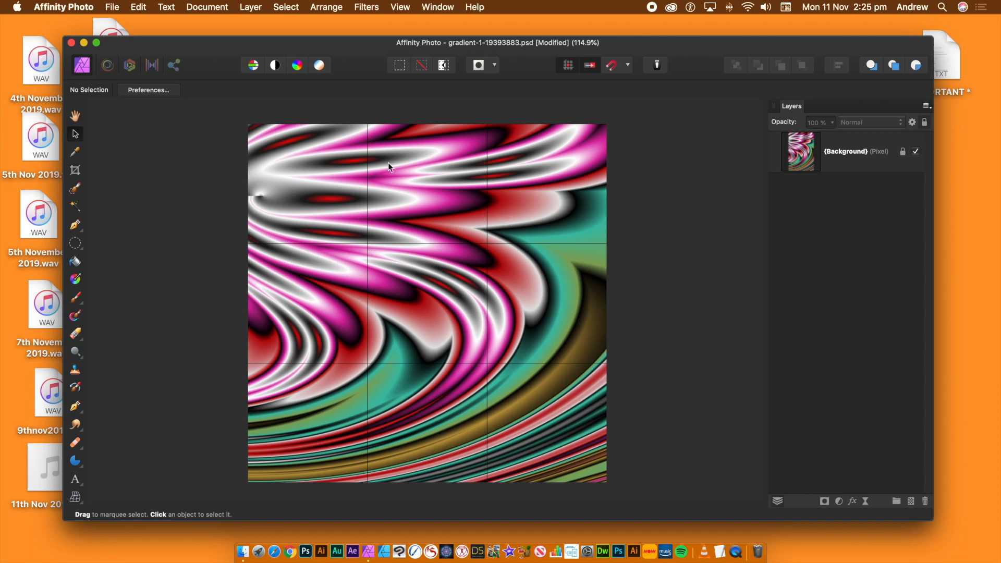
left_click(113, 6)
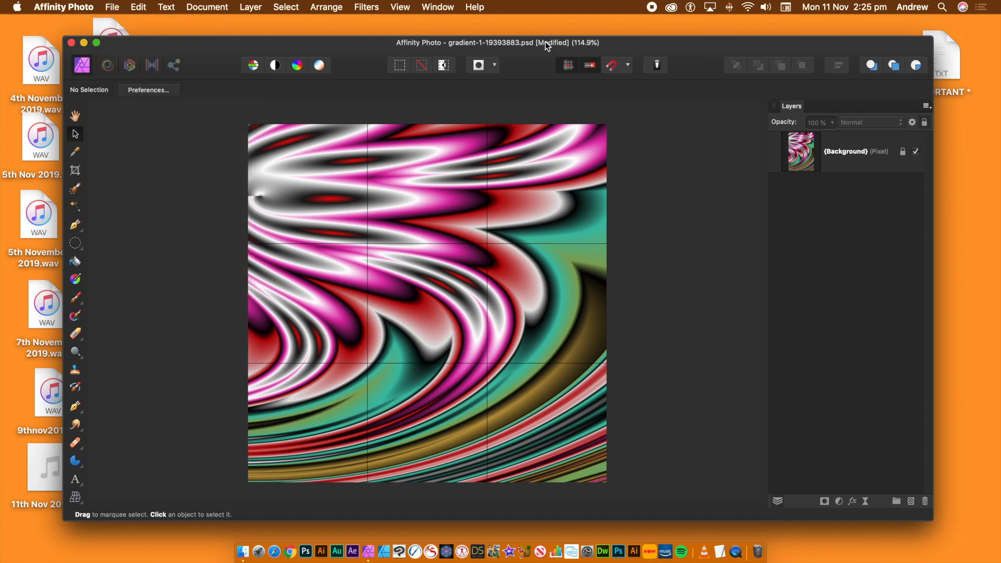
mouse_move(171, 417)
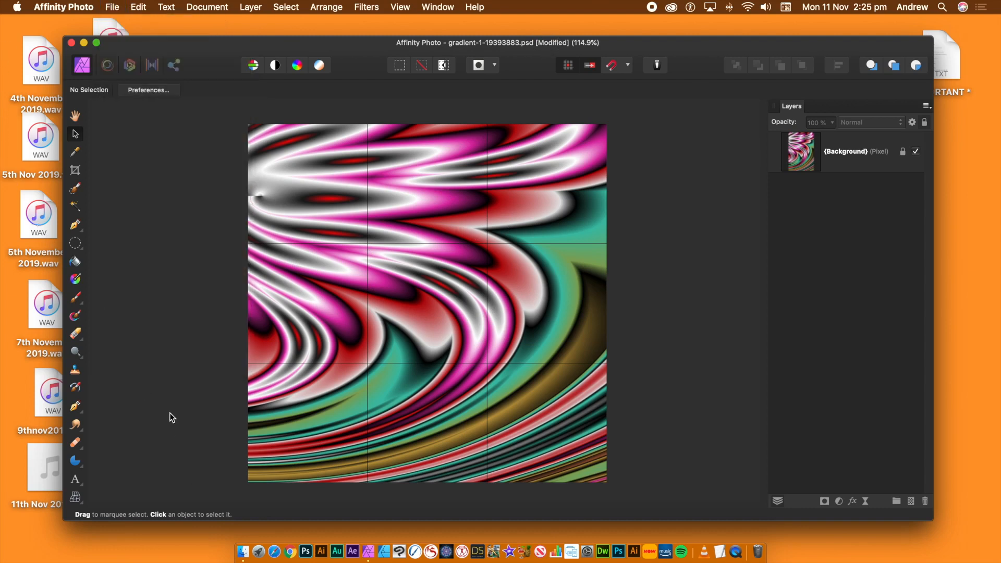
mouse_move(88, 233)
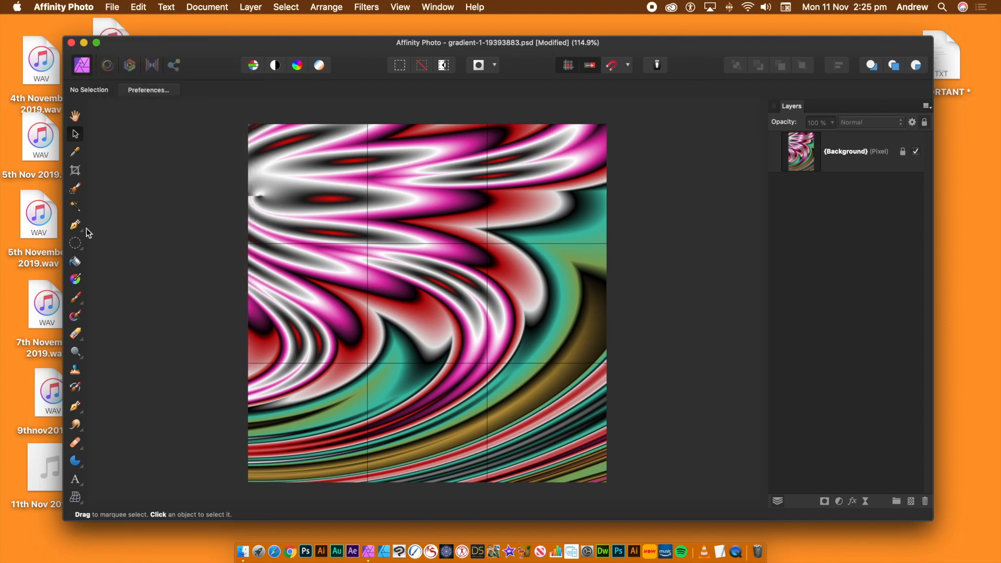
Step: With the Pen Tool, start a vertical line at the top edge on the first grid division
left_click(75, 223)
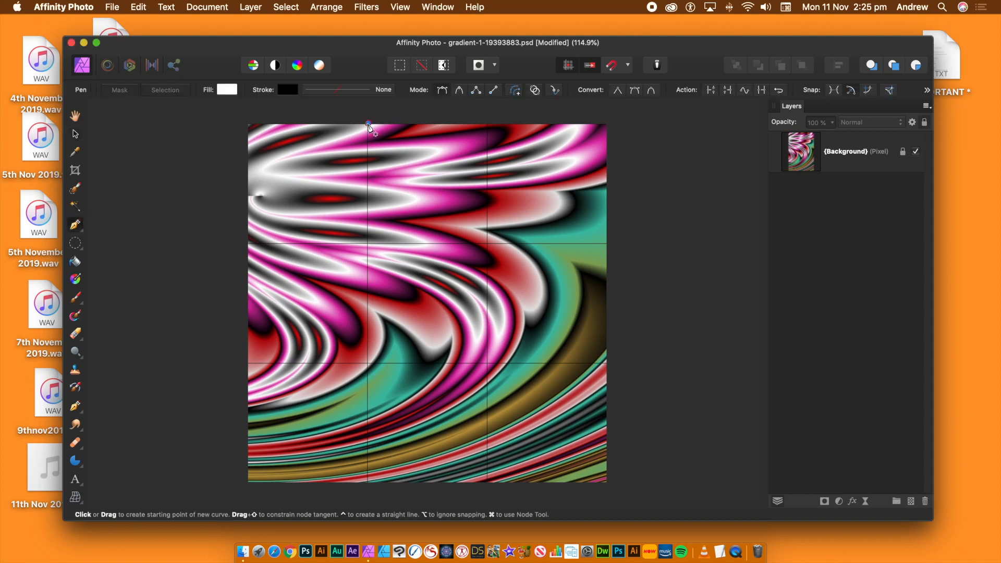
left_click(367, 124)
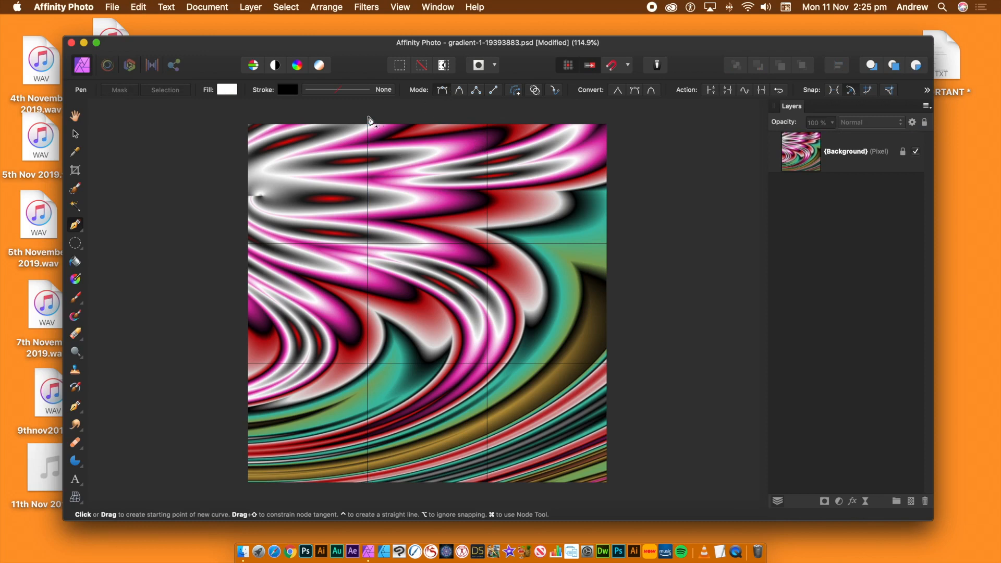
mouse_move(369, 130)
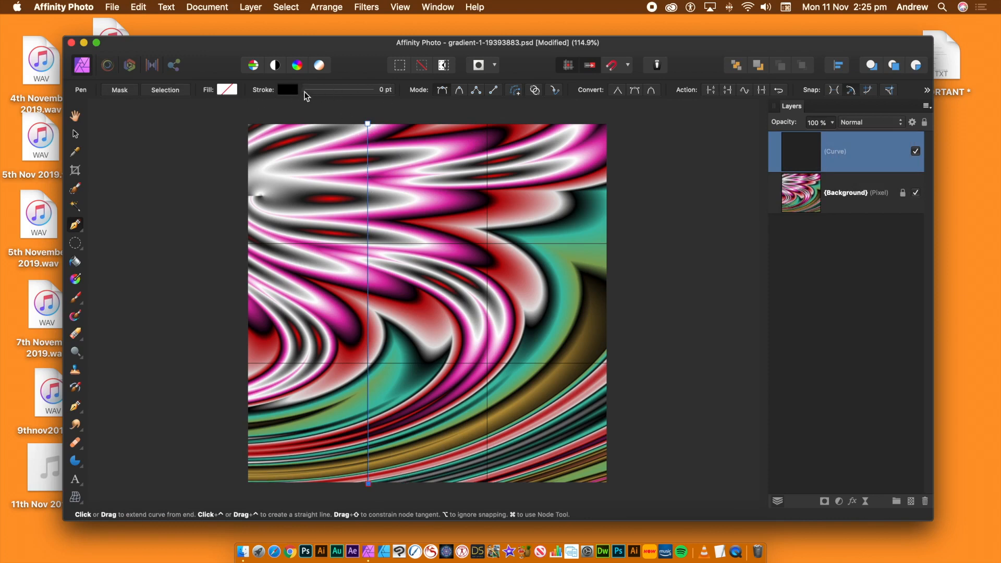
Step: Set the line's white stroke width to 2.5 pt in the Stroke settings
left_click(287, 90)
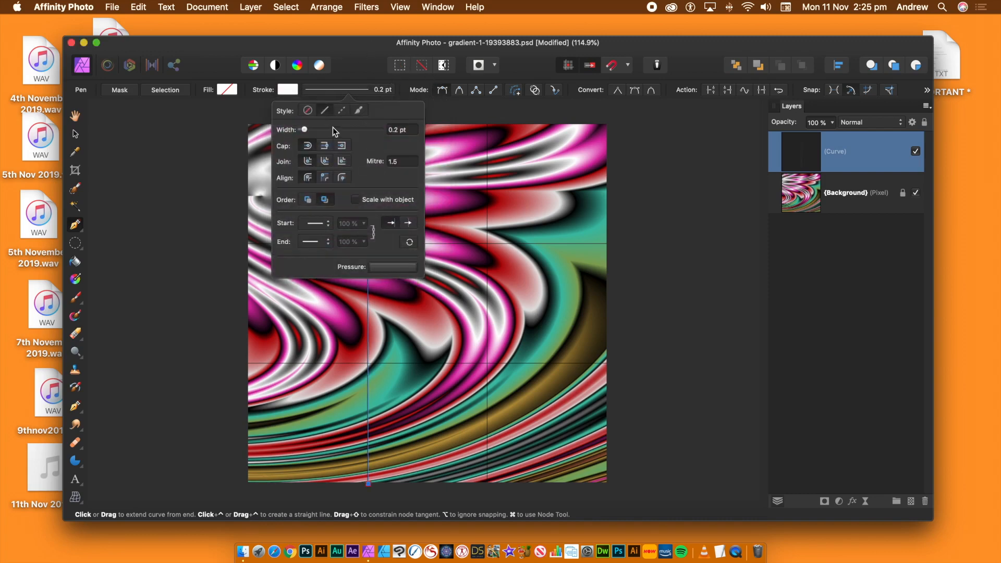
left_click_drag(303, 129, 320, 129)
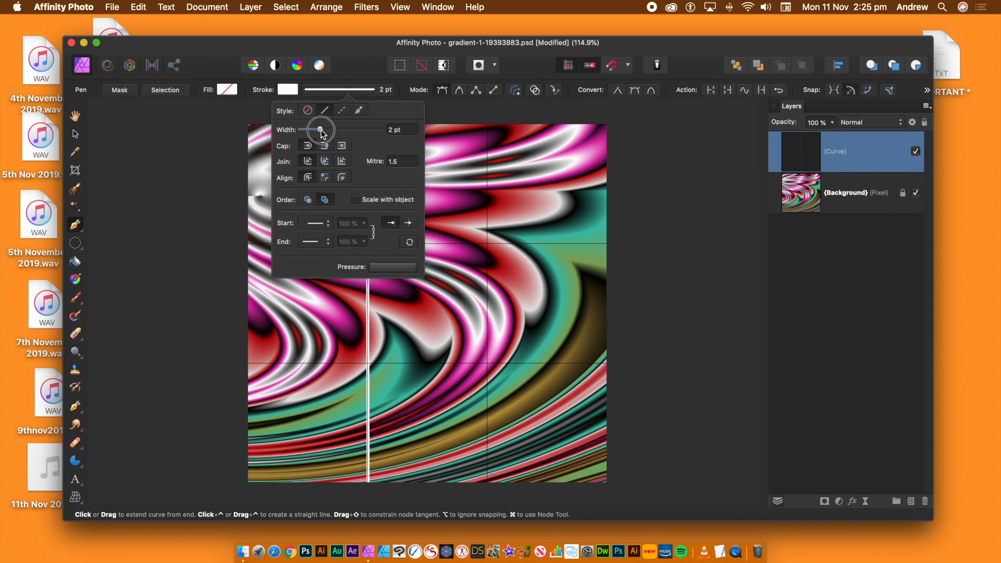
left_click_drag(321, 129, 321, 129)
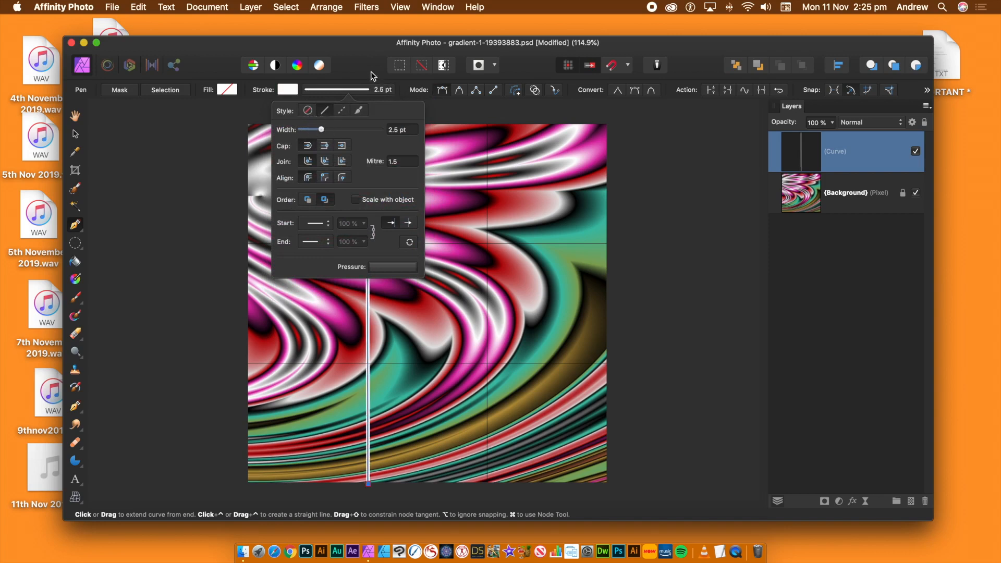
left_click(488, 126)
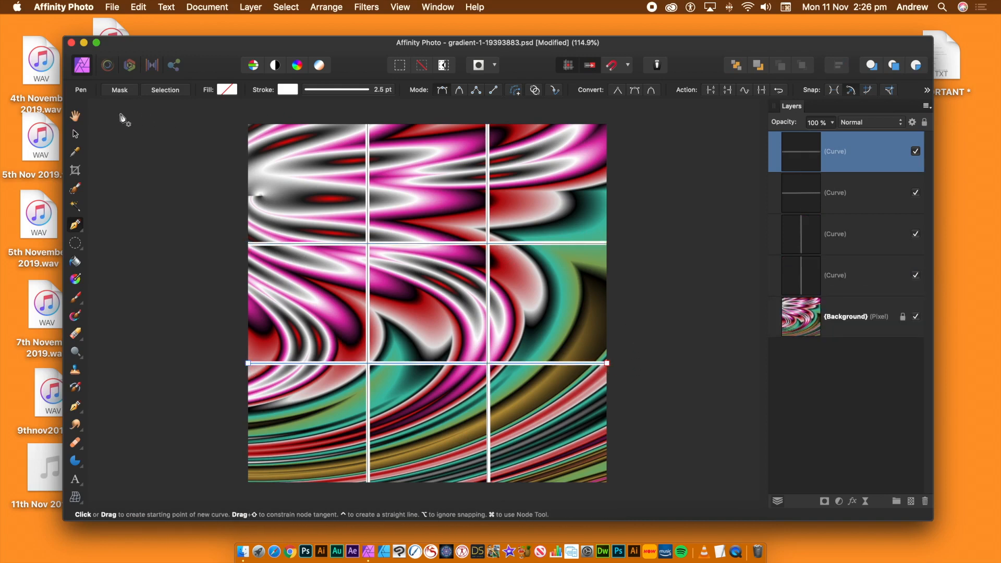
Step: Leave the Pen Tool for the Move Tool, keeping the four white dividing lines
left_click(76, 135)
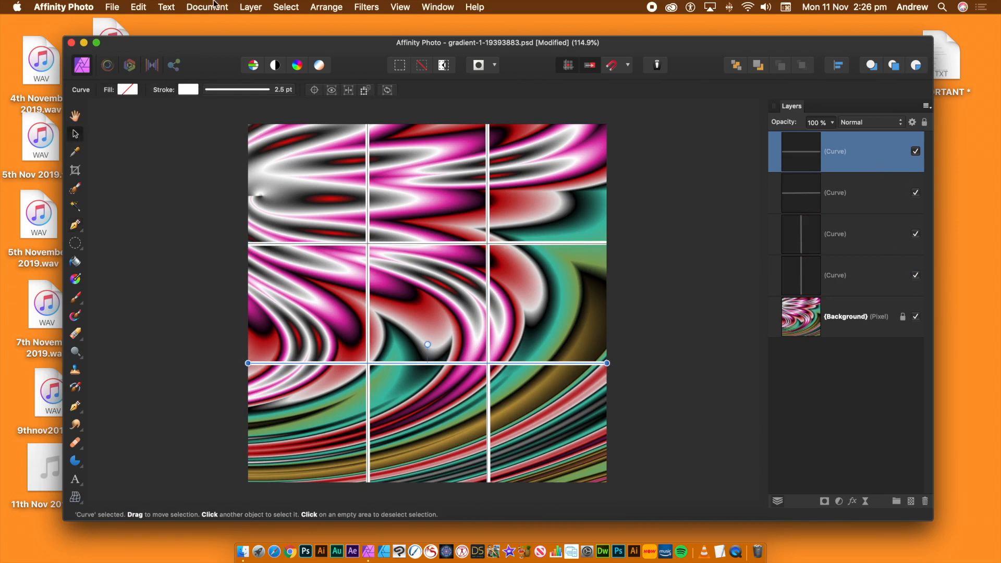
Step: Merge Visible and Flatten the lines and image into one pixel layer, then go to File for printing
left_click(250, 6)
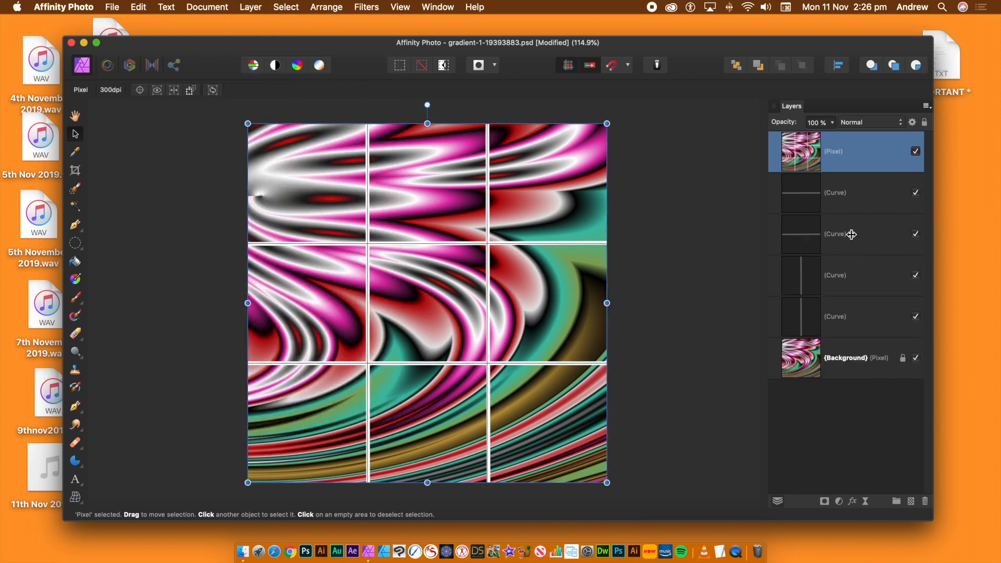
left_click(835, 192)
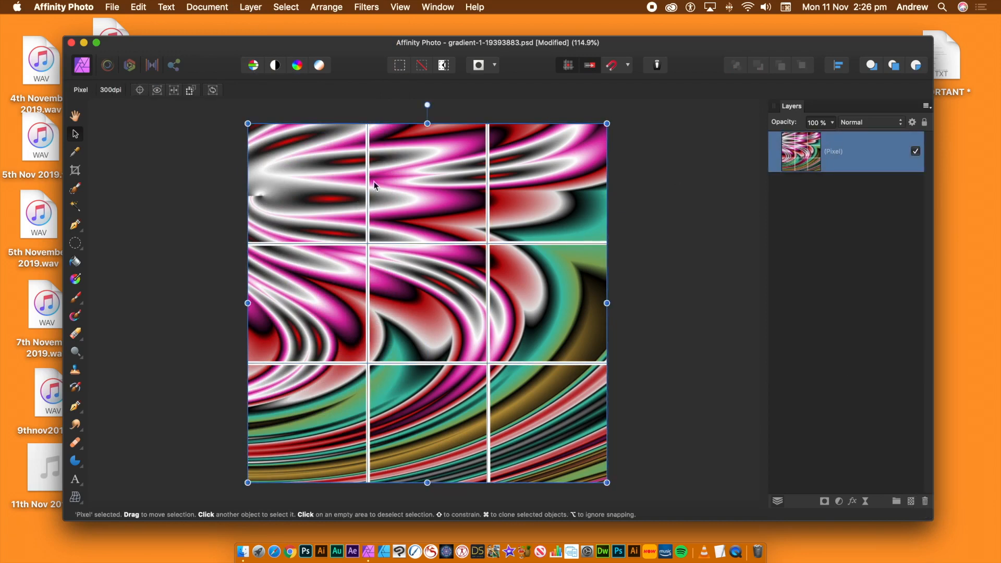
mouse_move(367, 159)
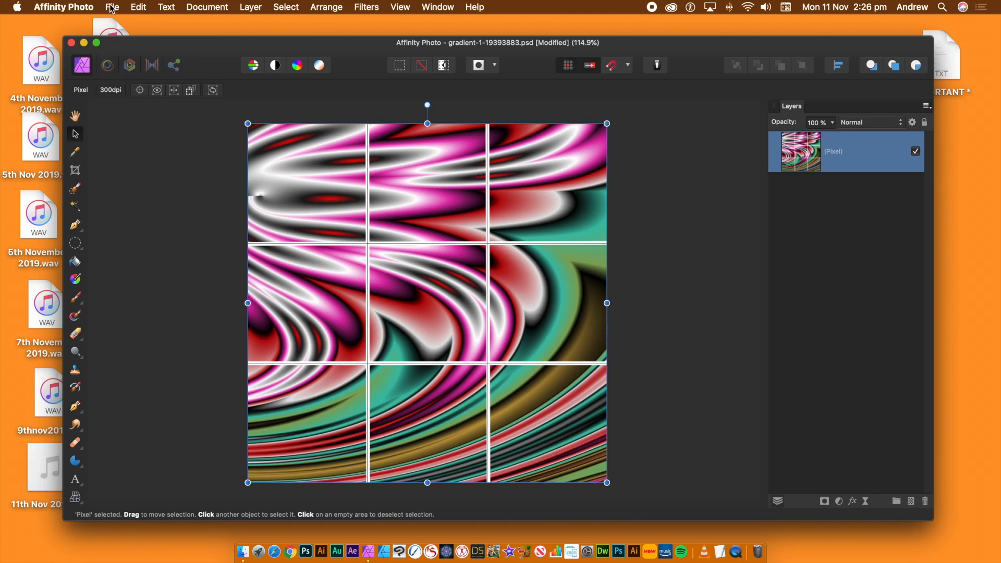
left_click(113, 6)
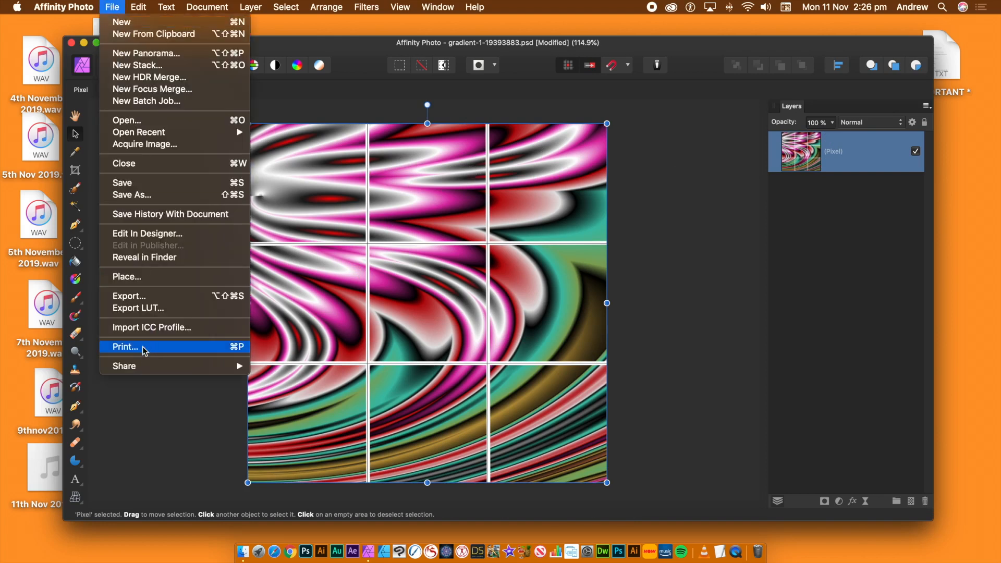